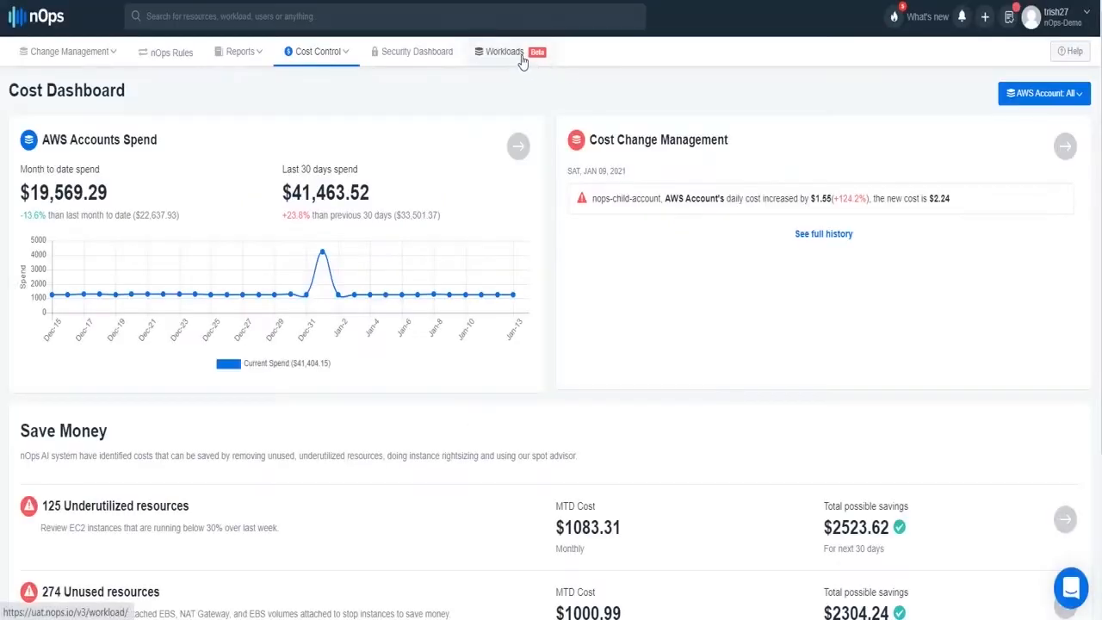
Go to the Workloads page listing existing workloads and their status.
{"action": "left_click", "coordinate": [506, 52]}
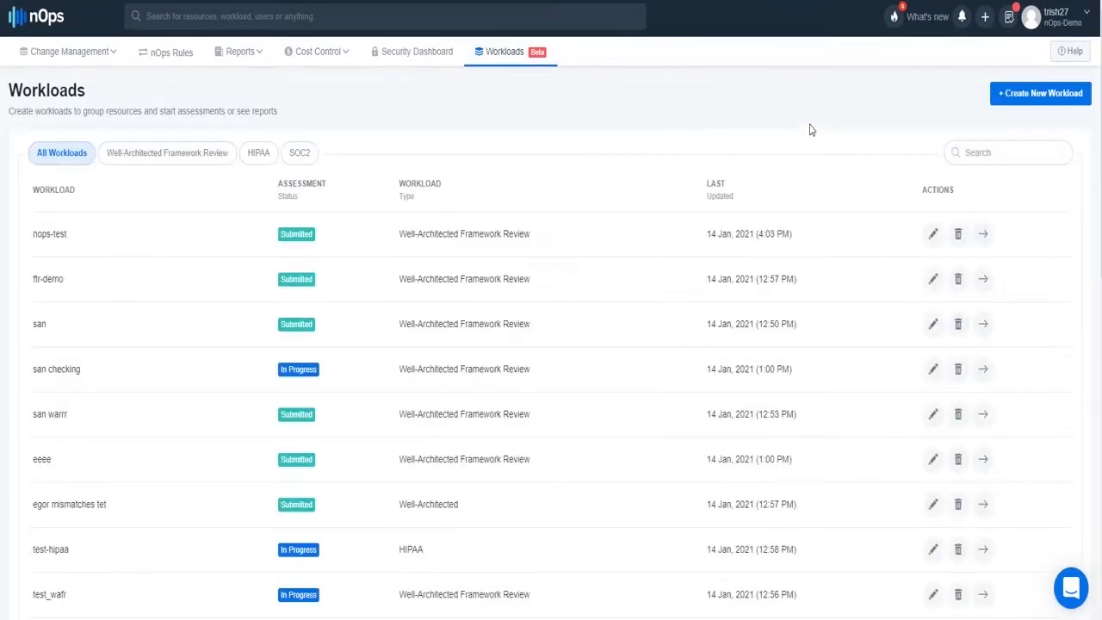
Create workload nops-test1 on an AWS account, saving WAFR progress to nOps-Demo.
{"action": "left_click", "coordinate": [1041, 93]}
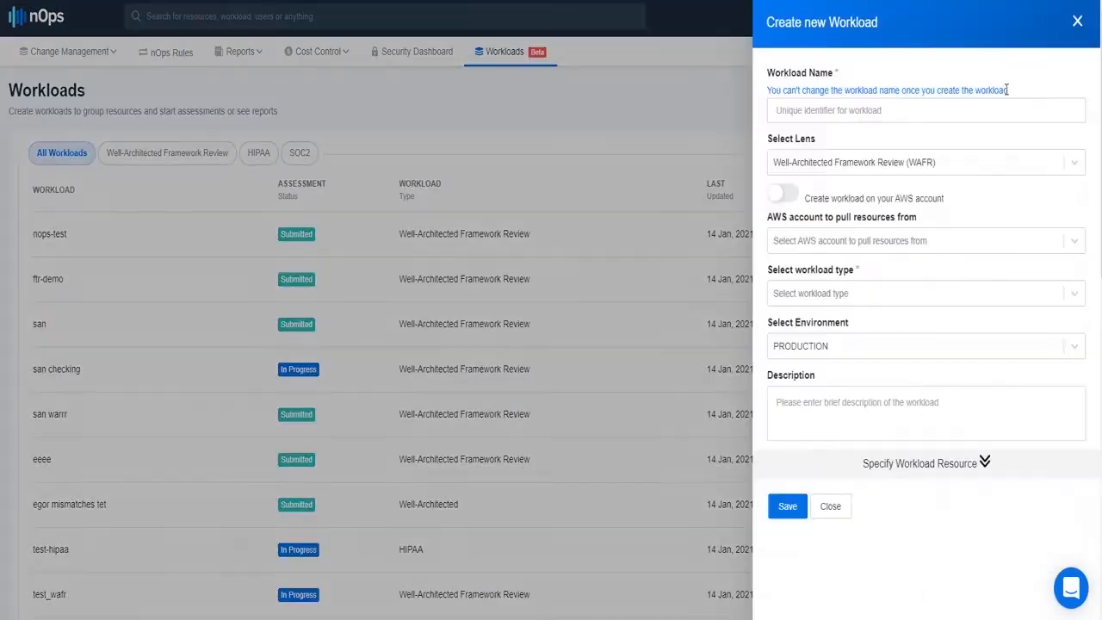
{"action": "left_click", "coordinate": [925, 111]}
{"action": "type", "text": "nops-test1"}
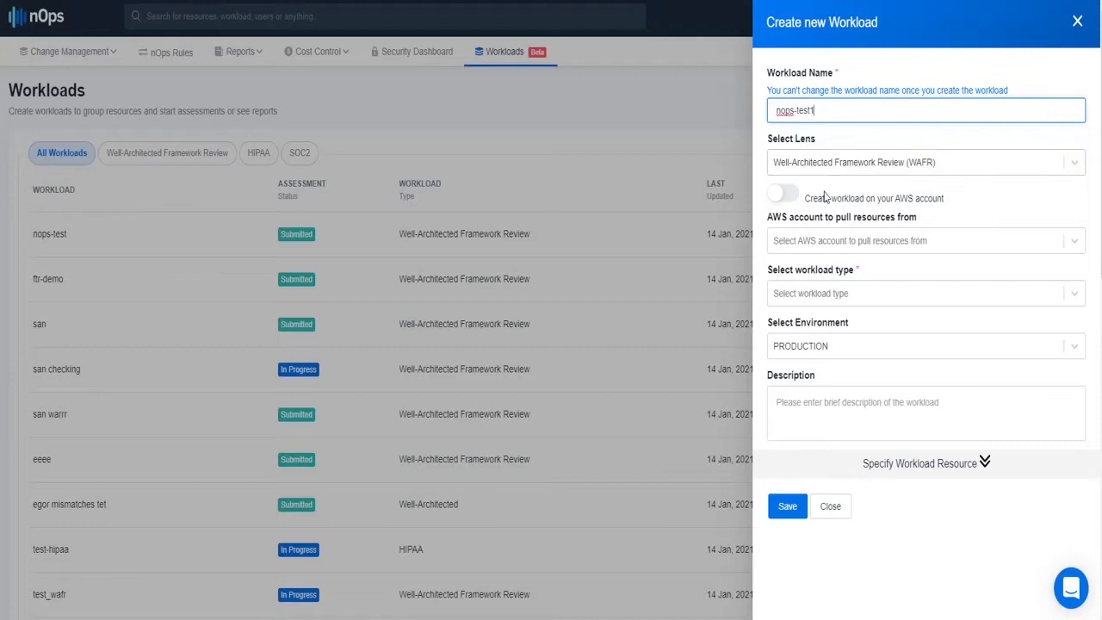
{"action": "left_click", "coordinate": [782, 193]}
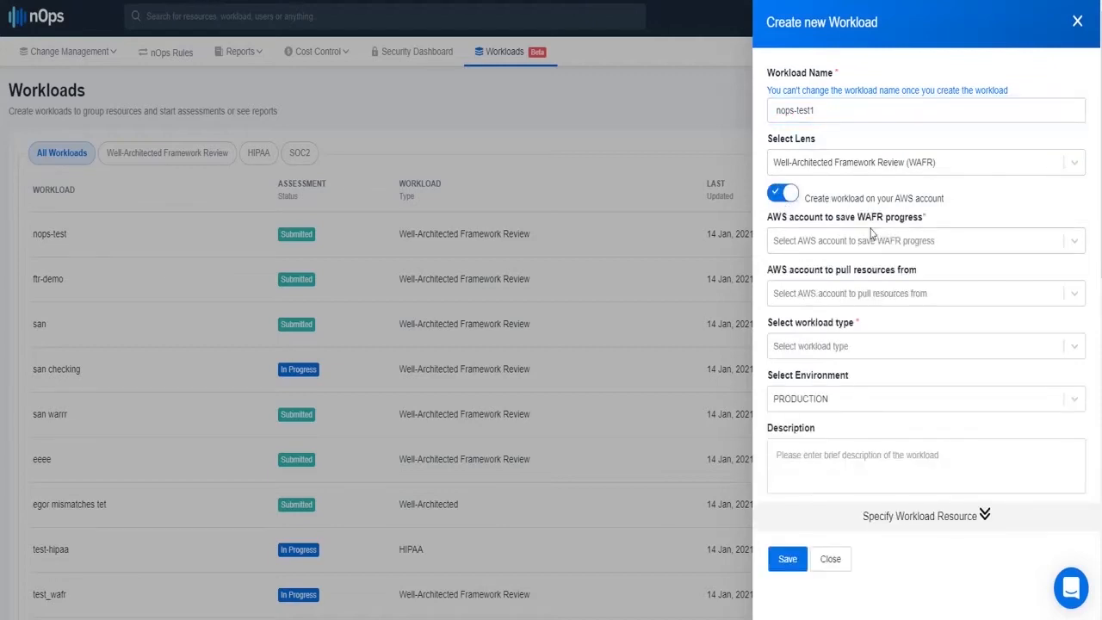
{"action": "left_click", "coordinate": [925, 241]}
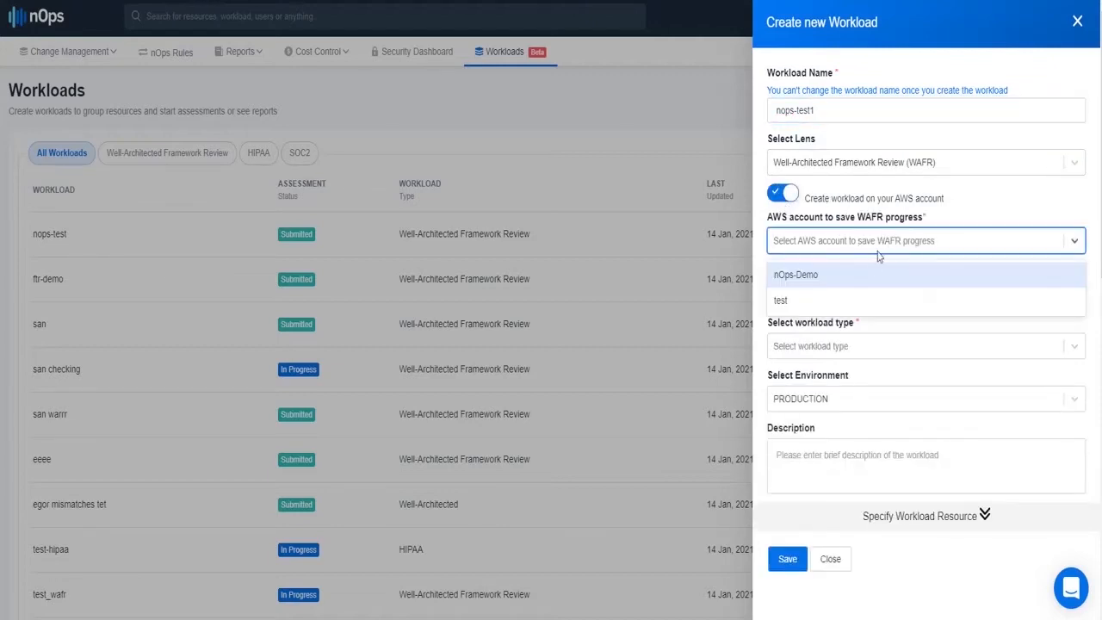
{"action": "left_click", "coordinate": [801, 276]}
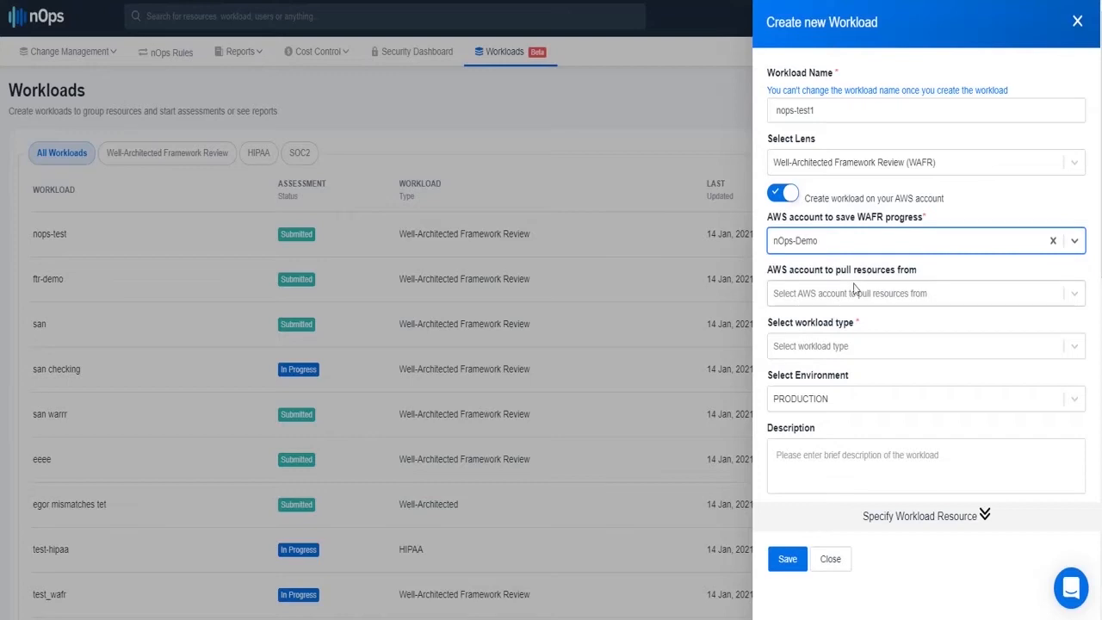
Pull resources from nops-child-account too, choose Well-Architected Framework Review type, and reveal resource filters.
{"action": "left_click", "coordinate": [923, 293]}
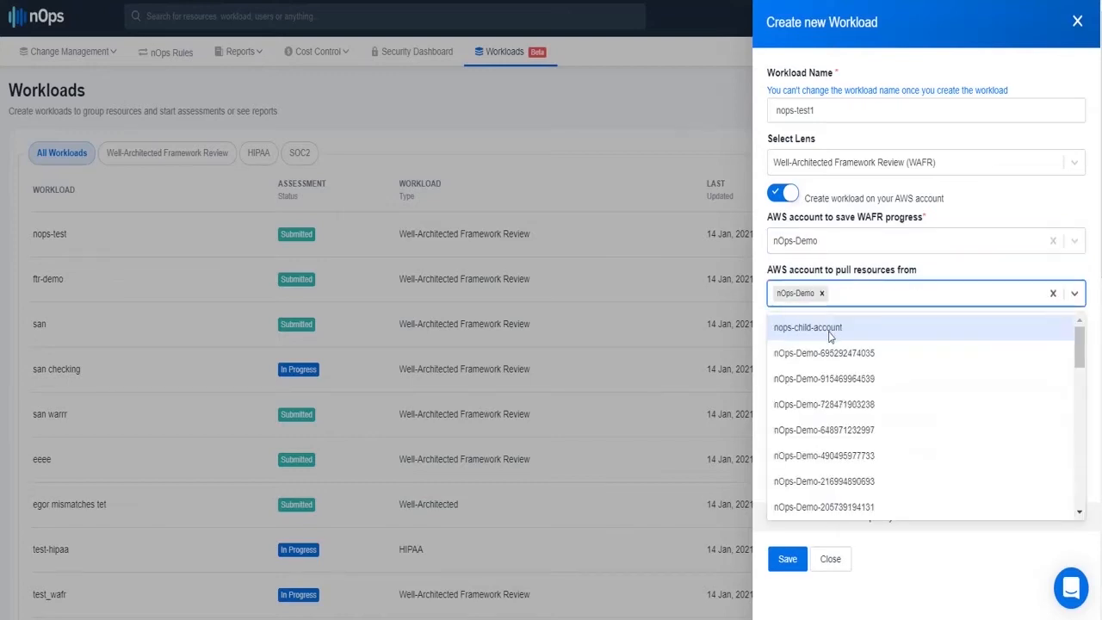
{"action": "left_click", "coordinate": [809, 328]}
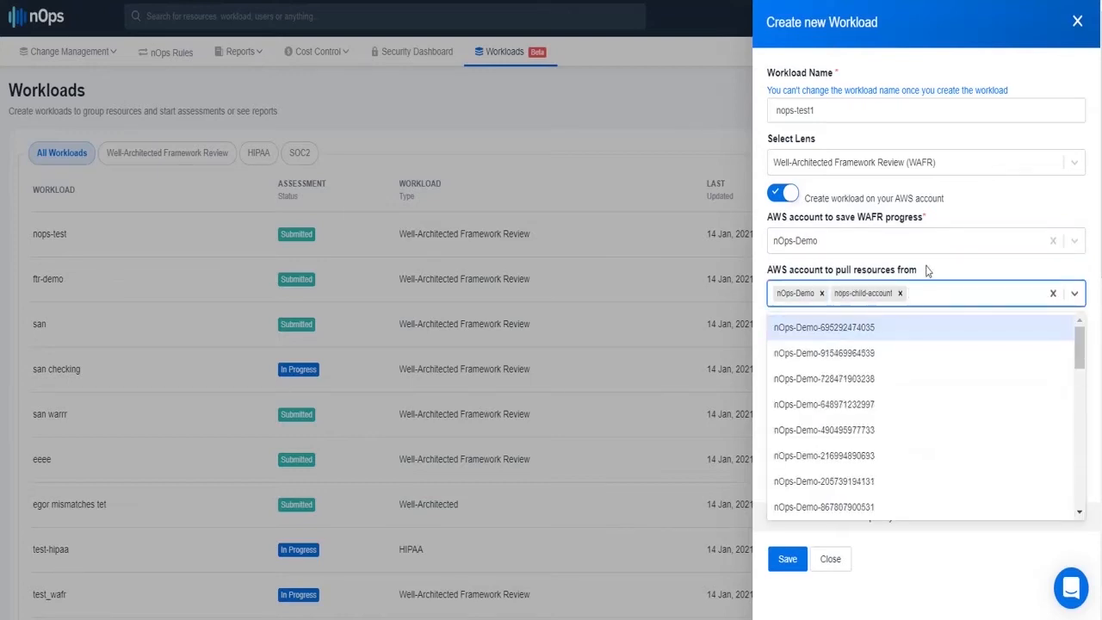
{"action": "left_click", "coordinate": [923, 347]}
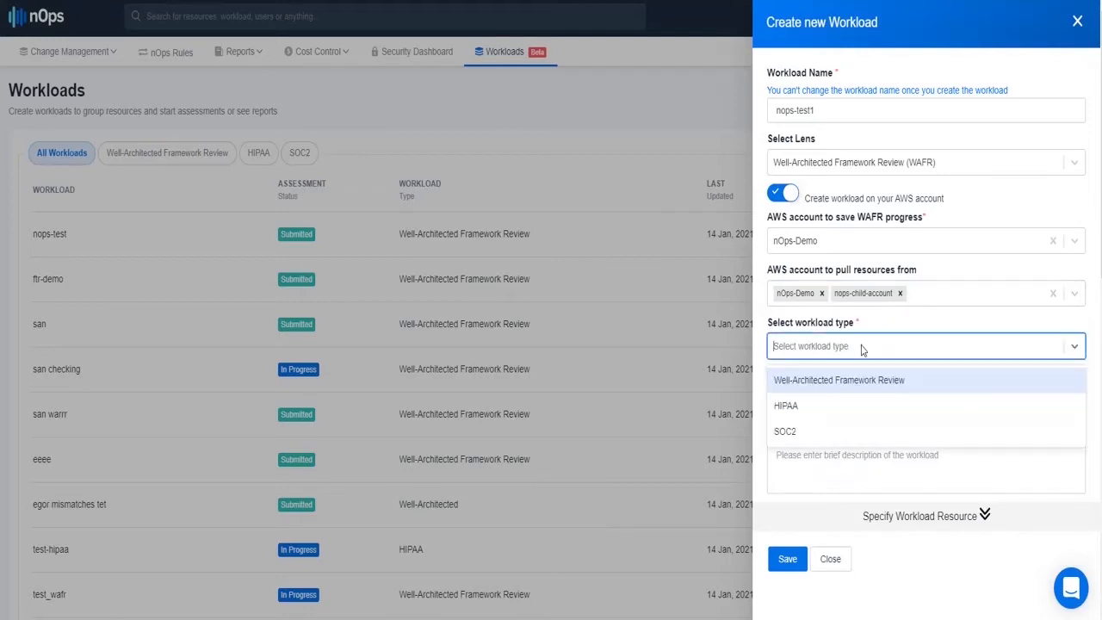
{"action": "left_click", "coordinate": [839, 381]}
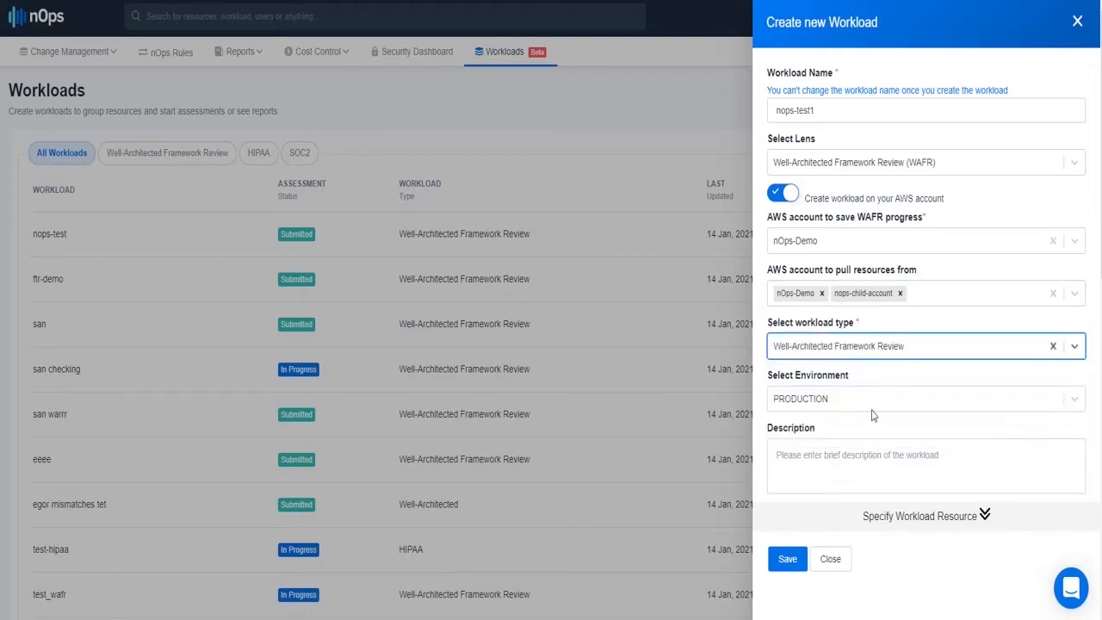
{"action": "left_click", "coordinate": [923, 517]}
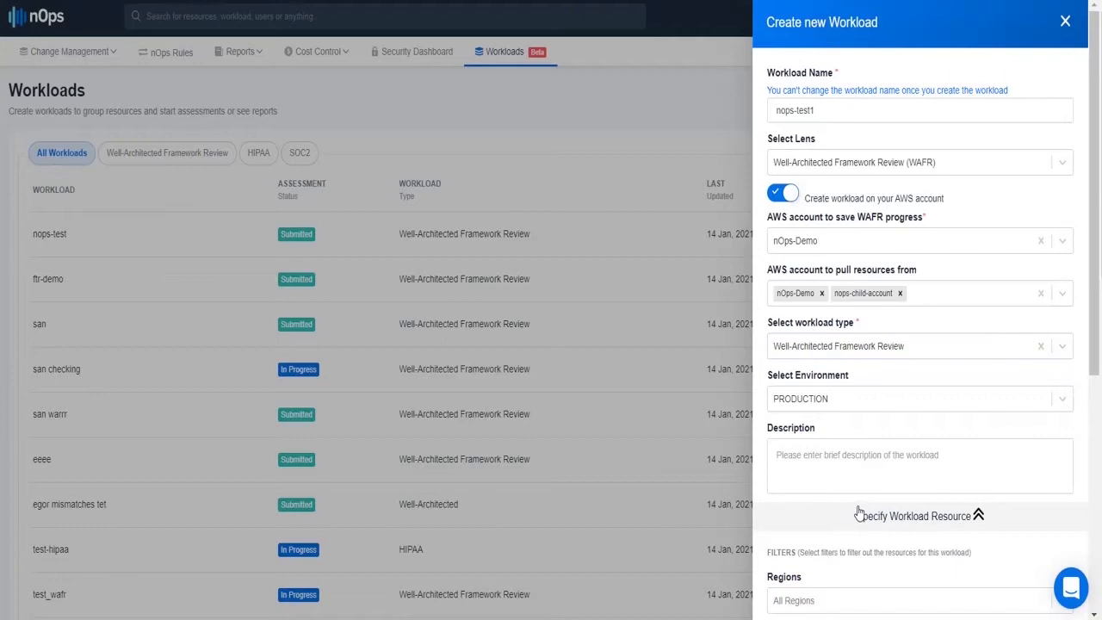
Review the Regions, AWS managed services and Tag name filters without choosing any.
{"action": "scroll", "scroll_direction": "down", "scroll_amount": 3}
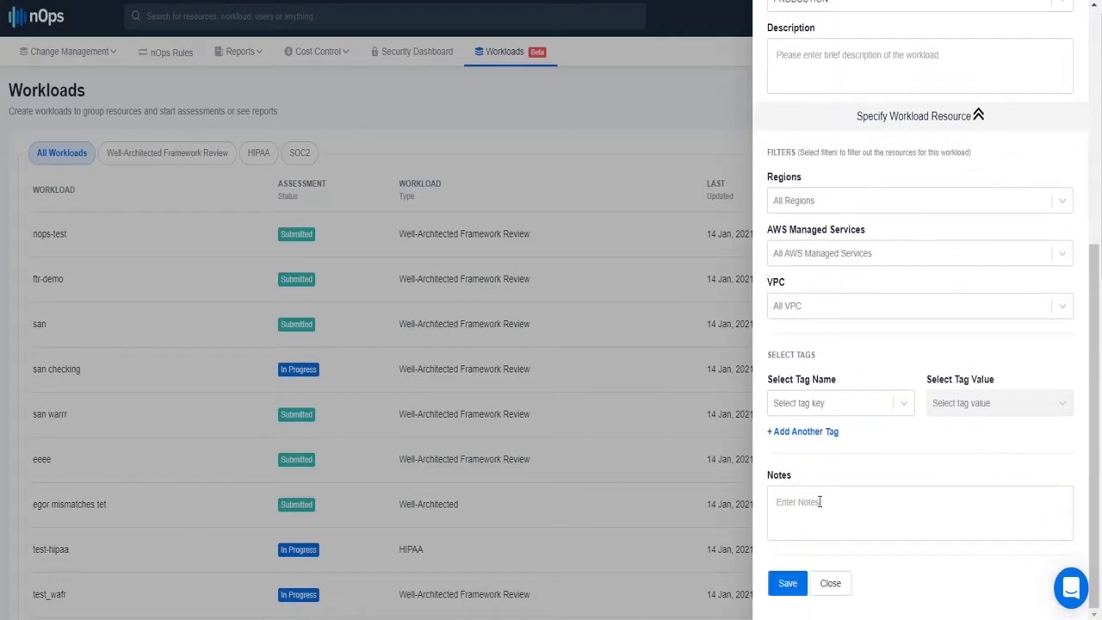
{"action": "left_click", "coordinate": [920, 200]}
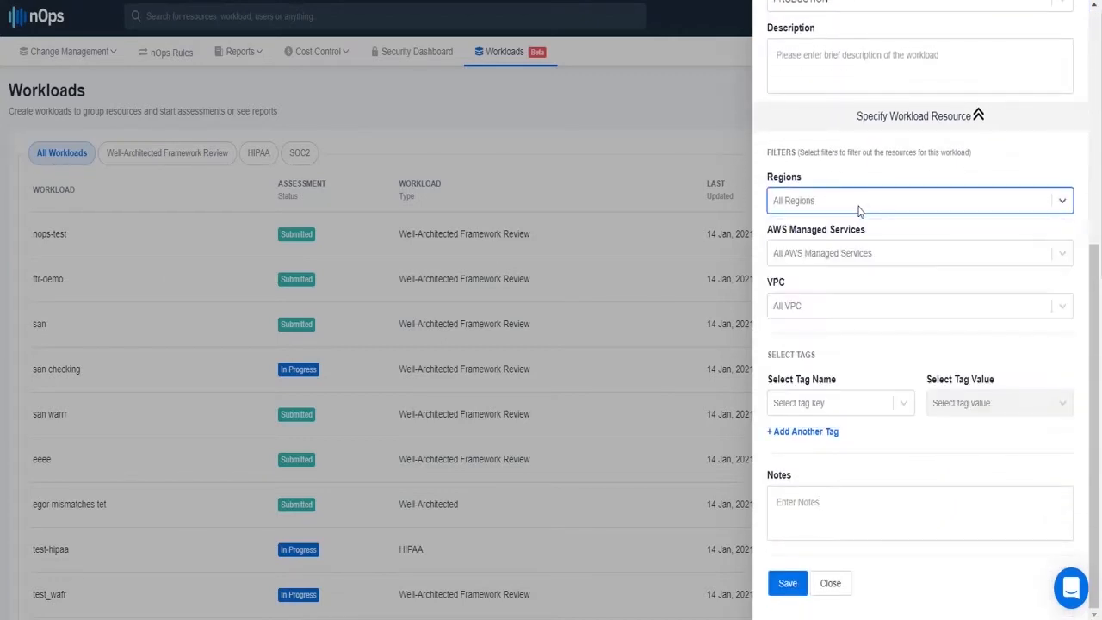
{"action": "left_click", "coordinate": [920, 252]}
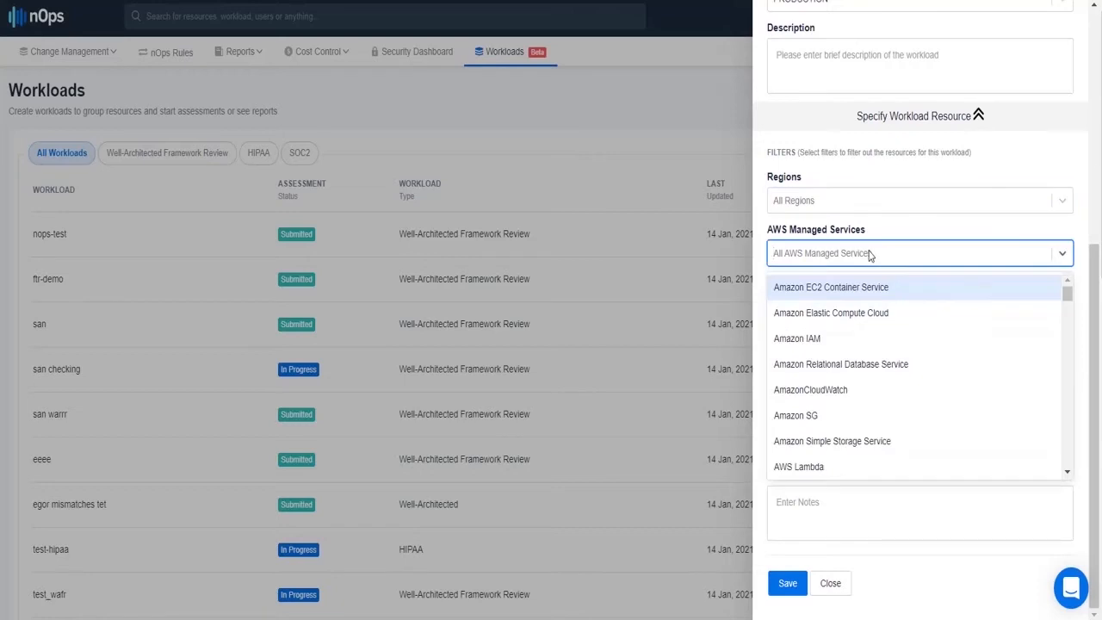
{"action": "left_click", "coordinate": [920, 307]}
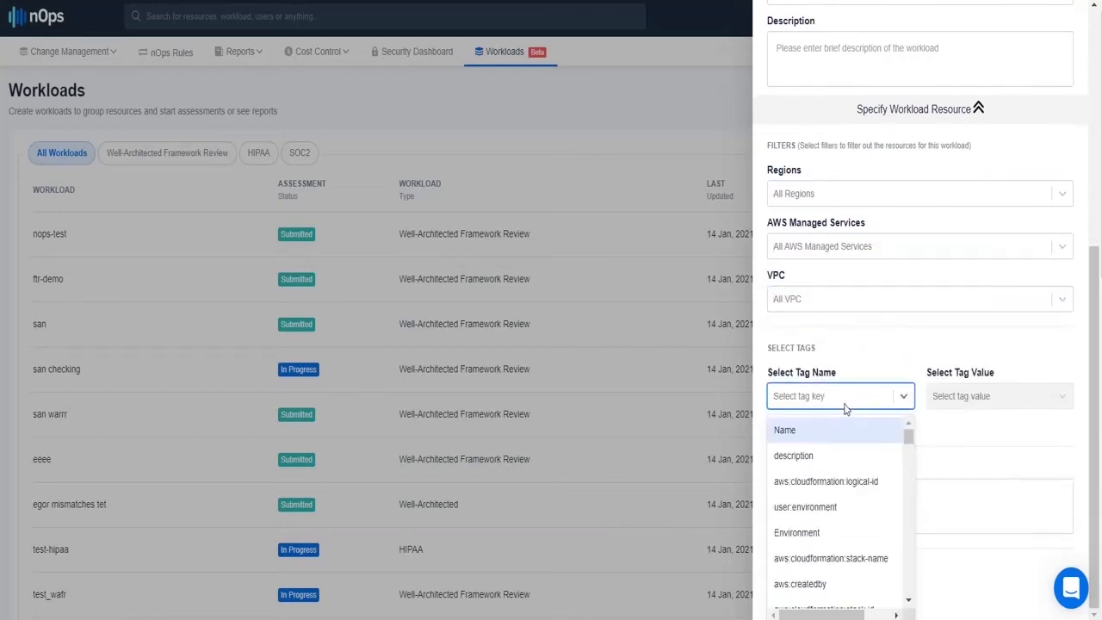
{"action": "left_click", "coordinate": [840, 396]}
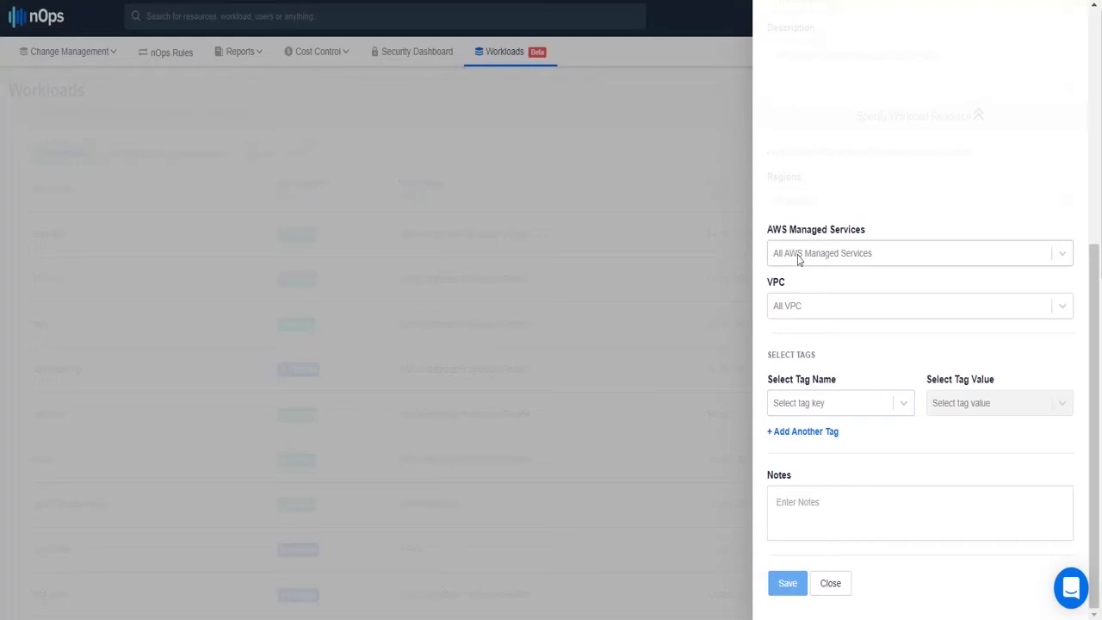
{"action": "mouse_move", "coordinate": [794, 250]}
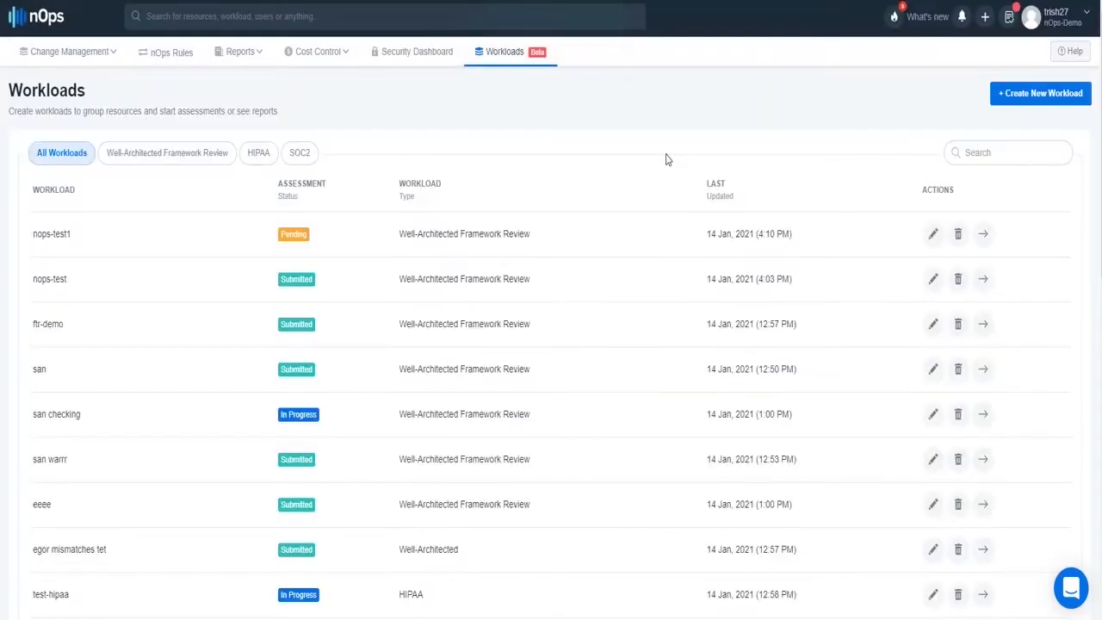
Open the saved nops-test1 workload's summary page from the Workloads list.
{"action": "left_click", "coordinate": [990, 235]}
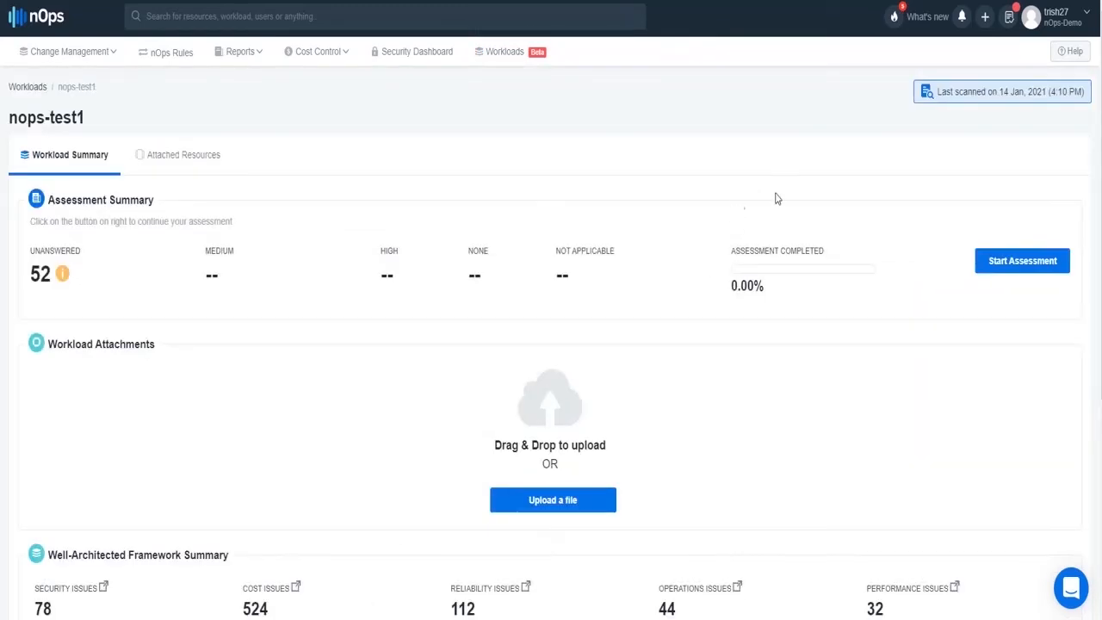
{"action": "mouse_move", "coordinate": [985, 228]}
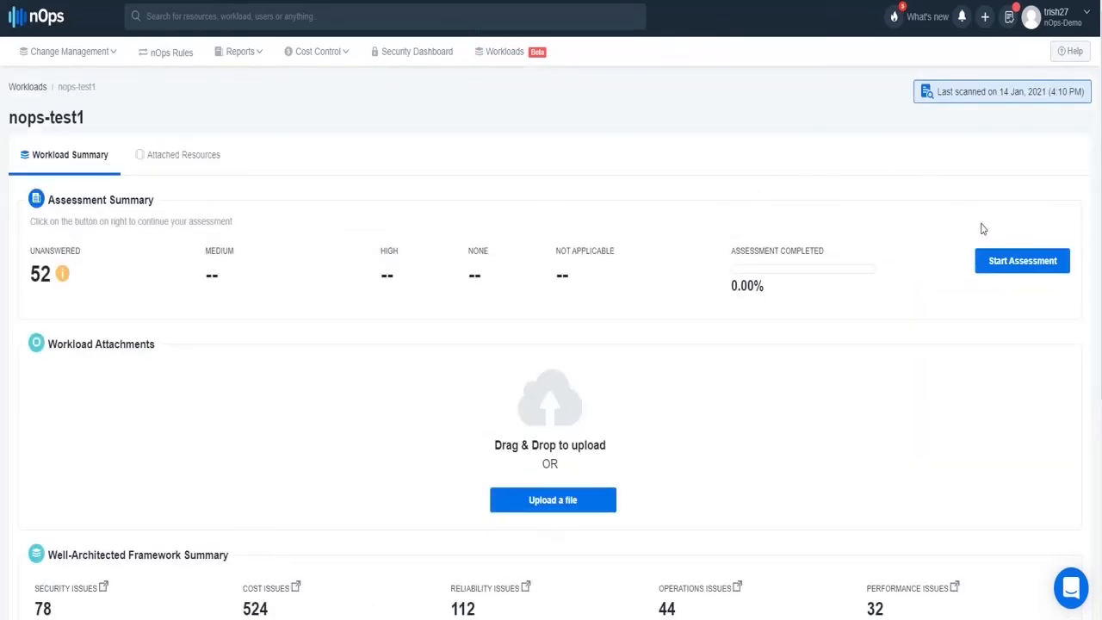
Start the assessment and check Secure AWS account and Keep up to date with security recommendations.
{"action": "left_click", "coordinate": [1023, 260]}
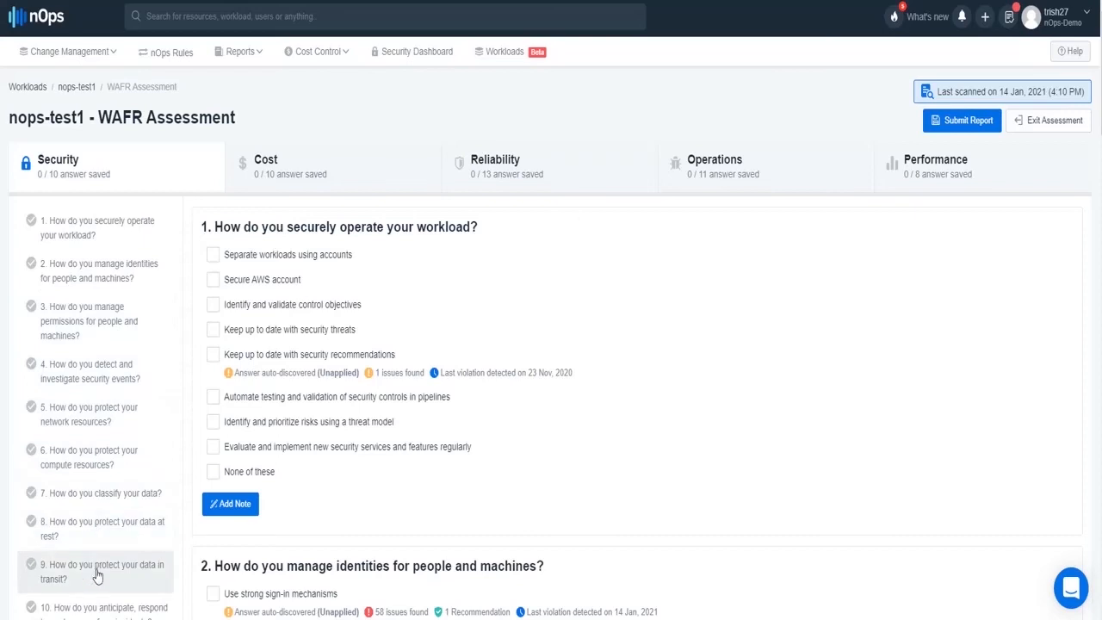
{"action": "mouse_move", "coordinate": [293, 331]}
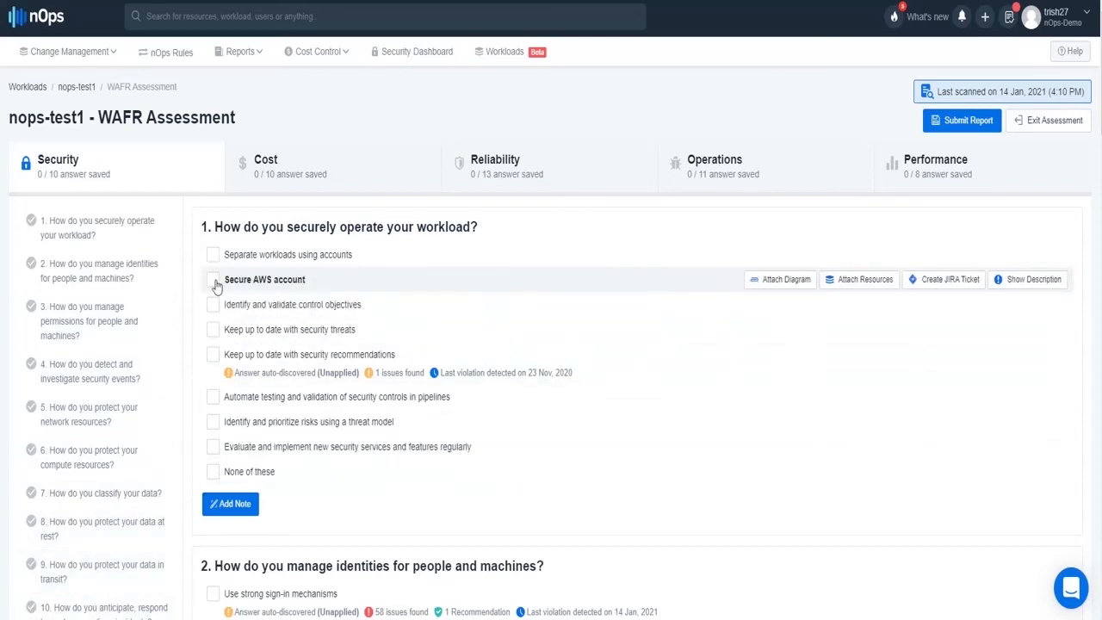
{"action": "left_click", "coordinate": [214, 279]}
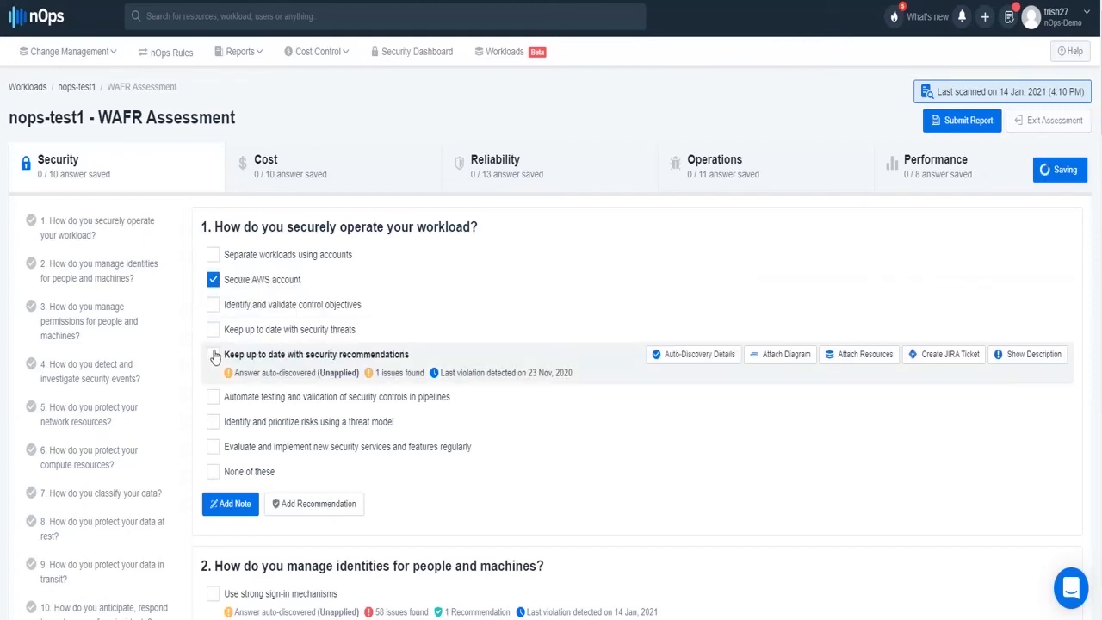
{"action": "left_click", "coordinate": [214, 355]}
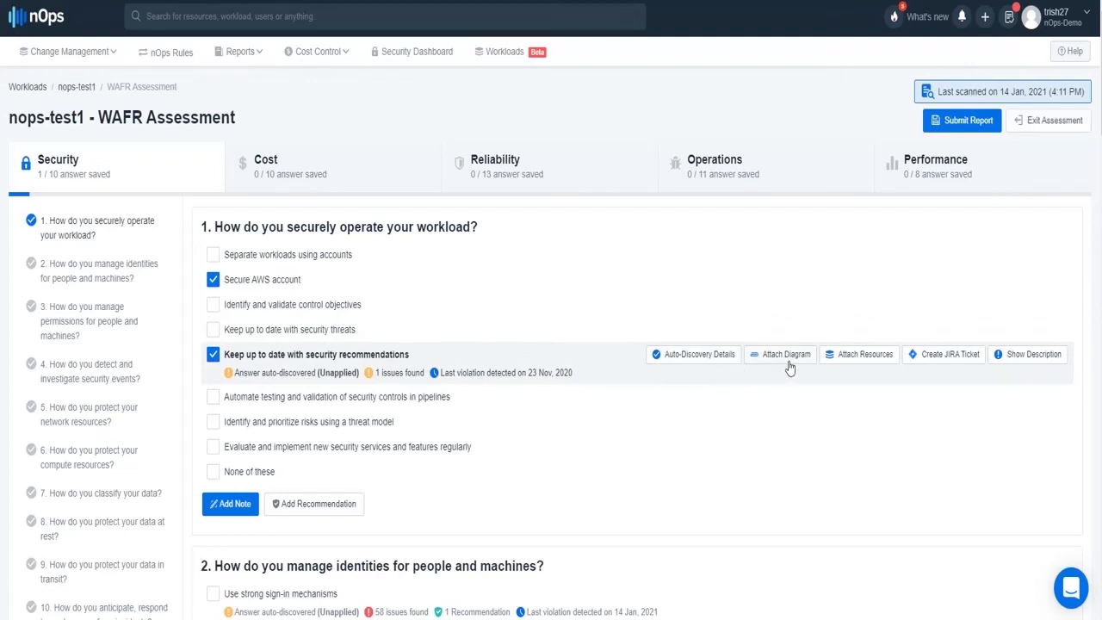
{"action": "mouse_move", "coordinate": [917, 361]}
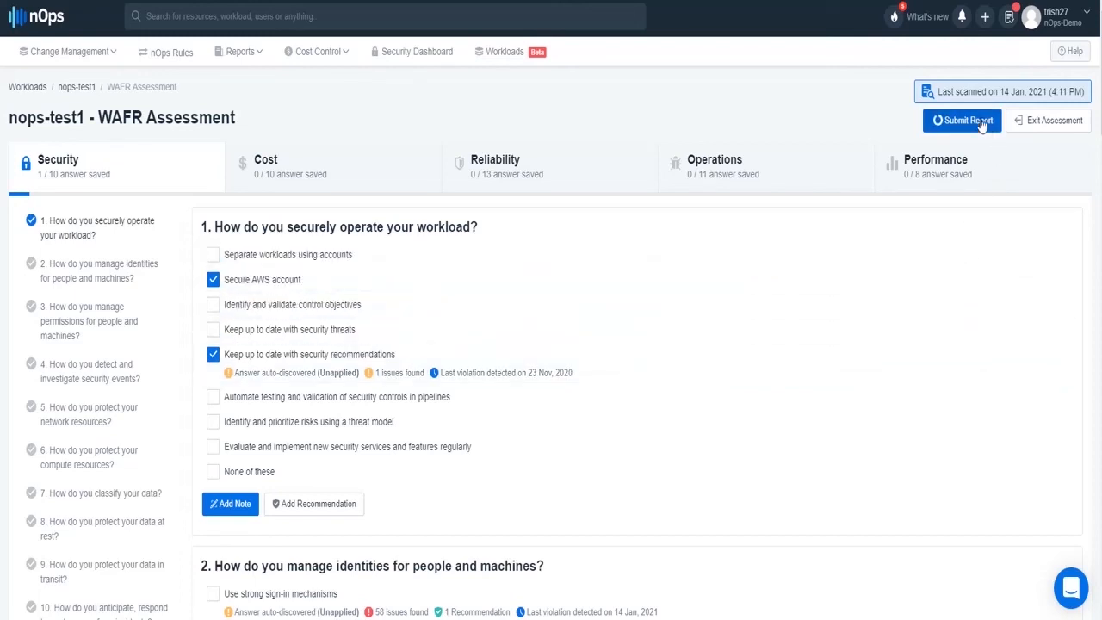
Submit the assessment report and show the complete or recommendations-only export choices.
{"action": "left_click", "coordinate": [968, 121]}
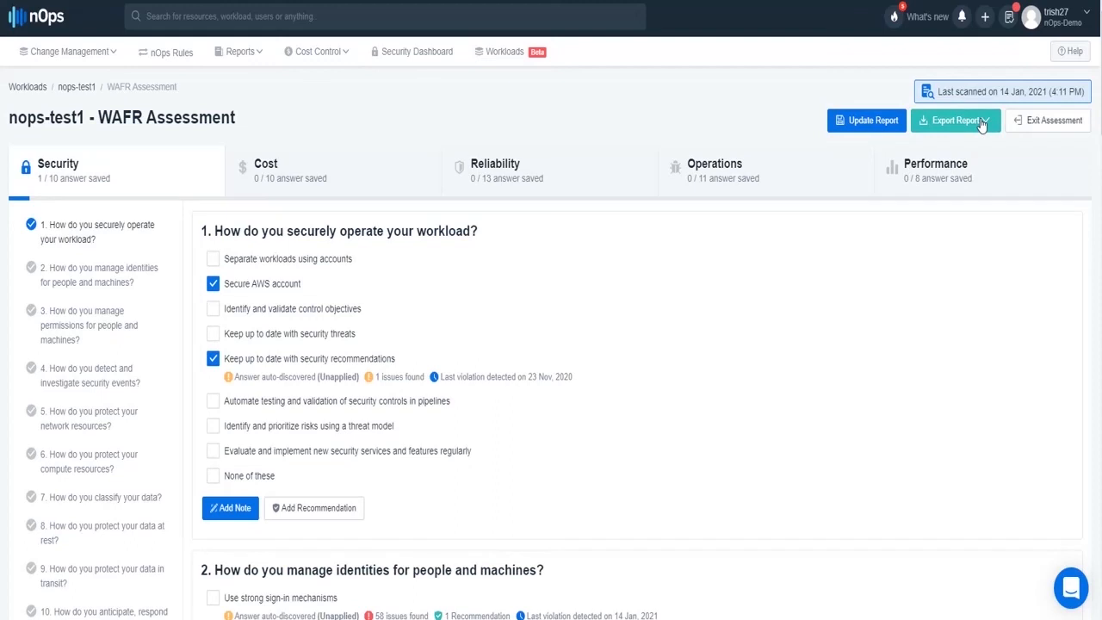
{"action": "left_click", "coordinate": [956, 121]}
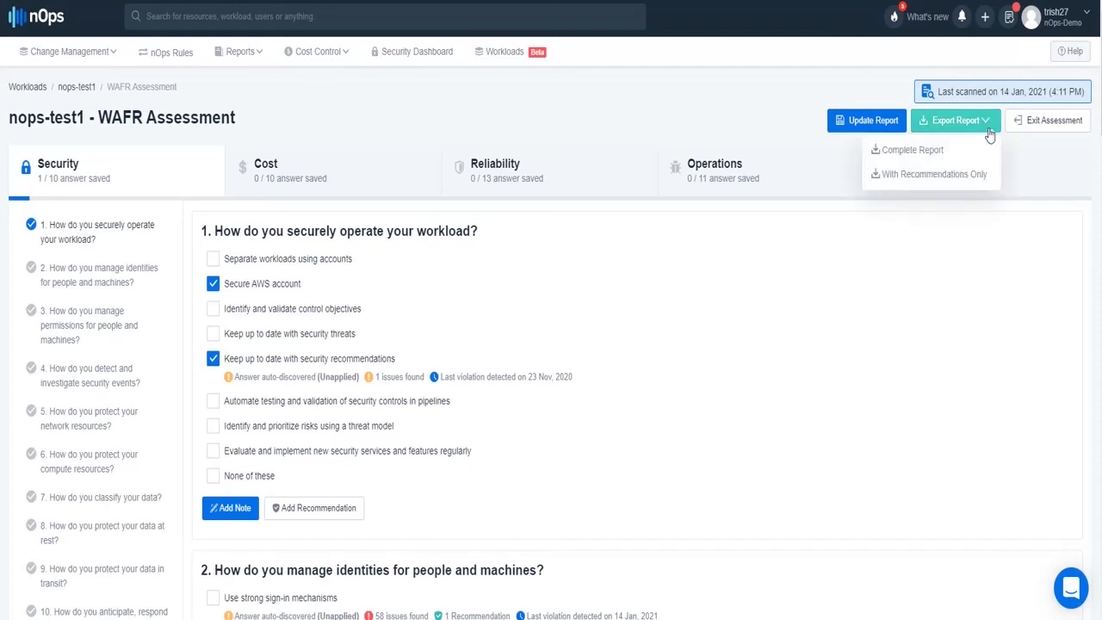